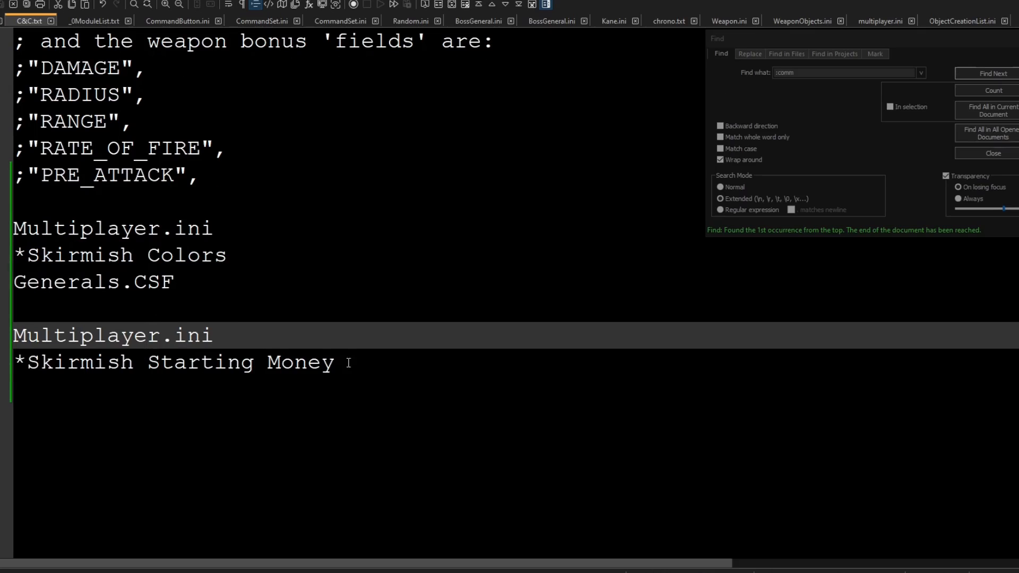
- Show the MultiplayerStartingMoneyChoice blocks with 100000, 150000 and 200000 values in Multiplayer.ini
{"action": "double_click", "coordinate": [299, 362]}
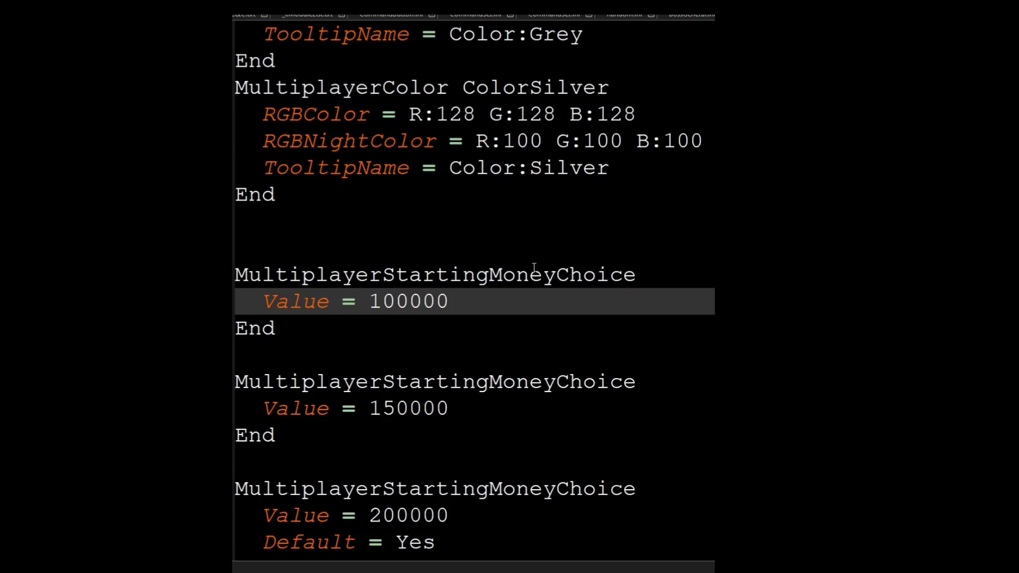
{"action": "scroll", "scroll_direction": "down", "scroll_amount": 3}
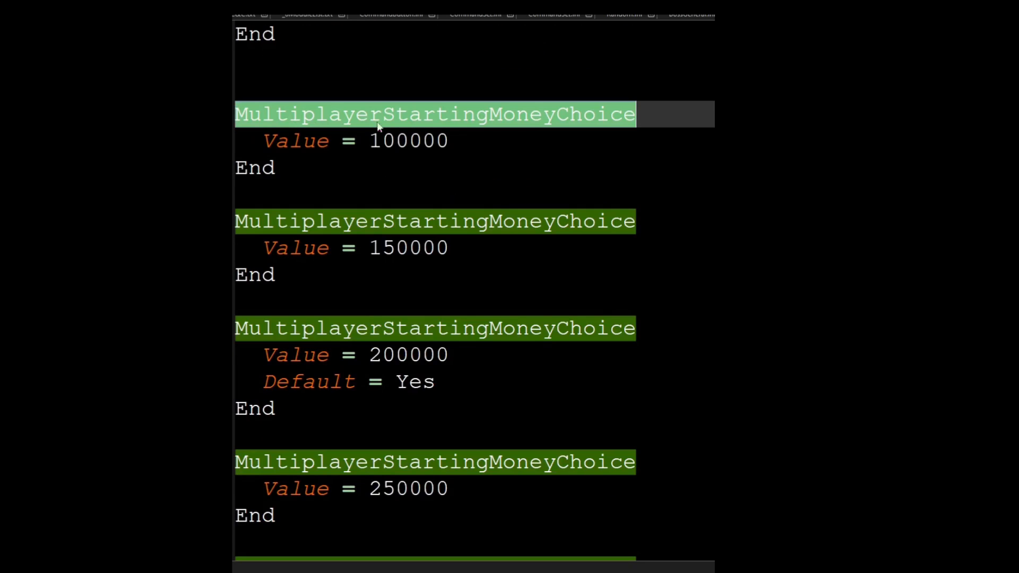
{"action": "left_click", "coordinate": [331, 141]}
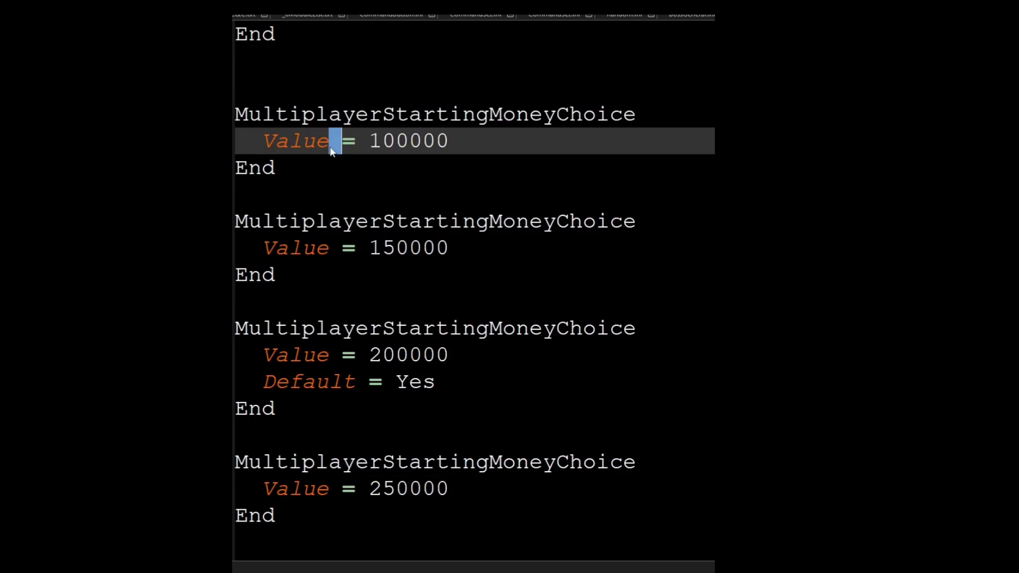
{"action": "left_click", "coordinate": [383, 141]}
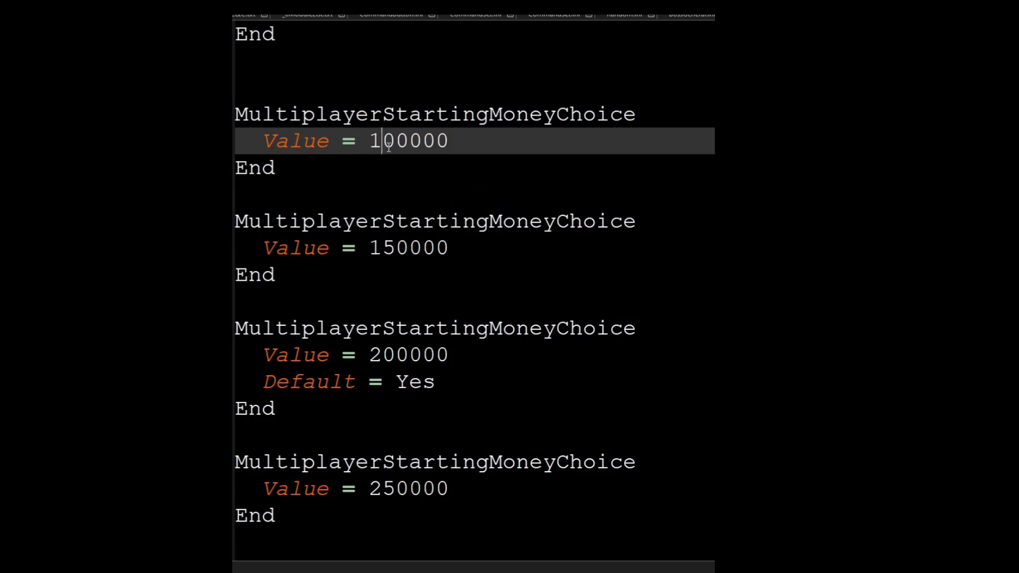
{"action": "double_click", "coordinate": [309, 382]}
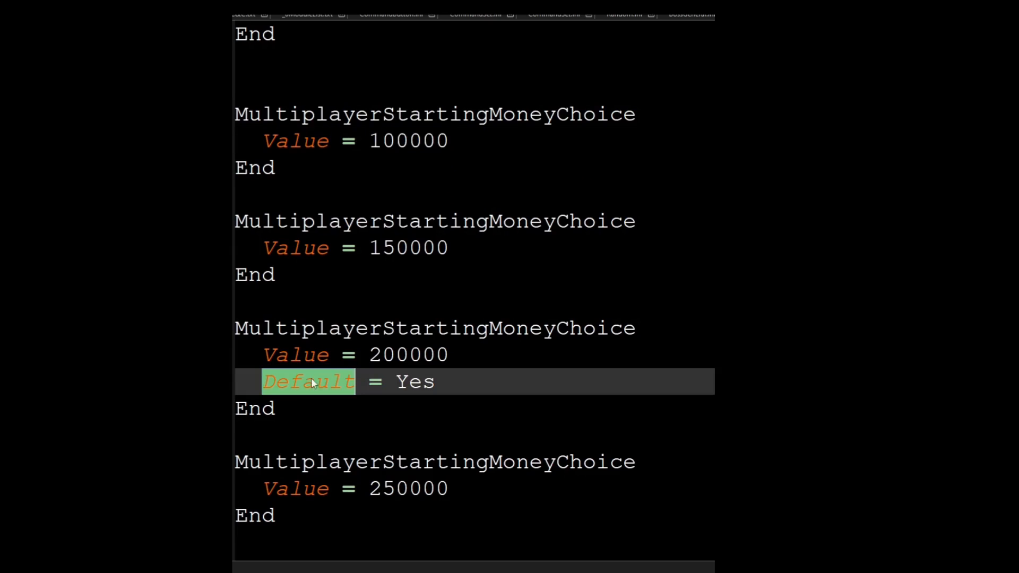
{"action": "mouse_move", "coordinate": [434, 377]}
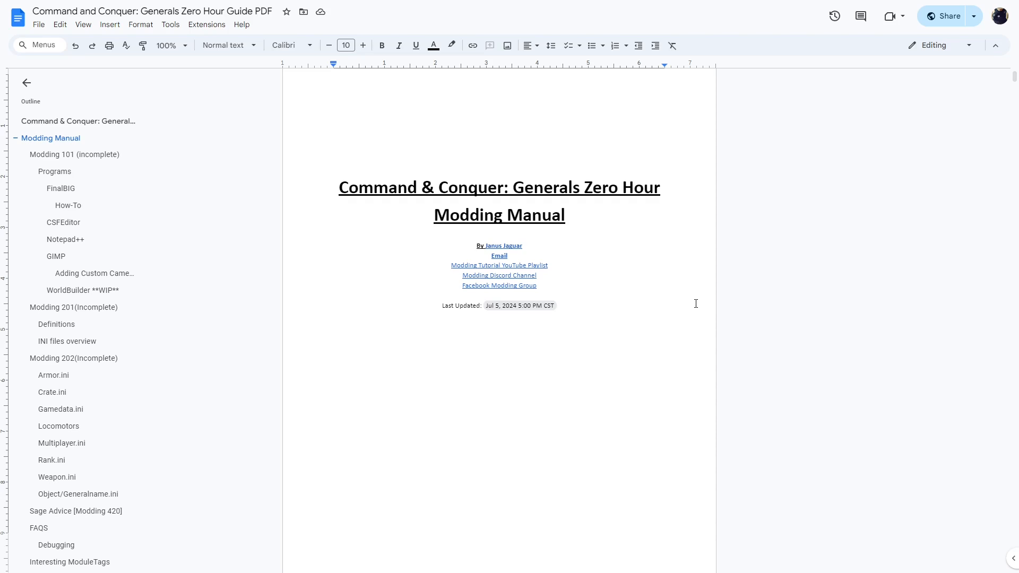
- Place the cursor below the Last Updated line in the Zero Hour Modding Manual
{"action": "left_click", "coordinate": [416, 316]}
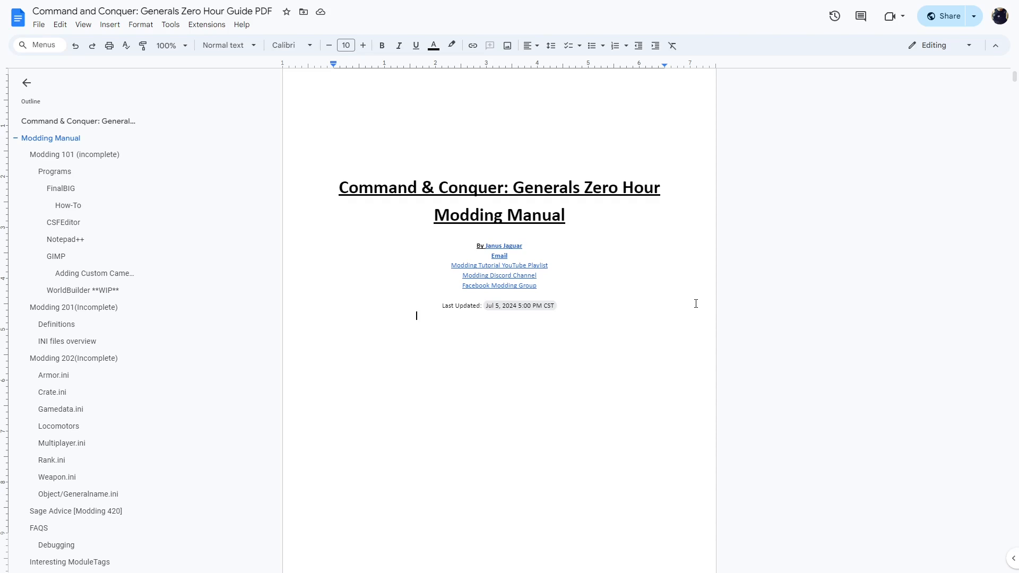